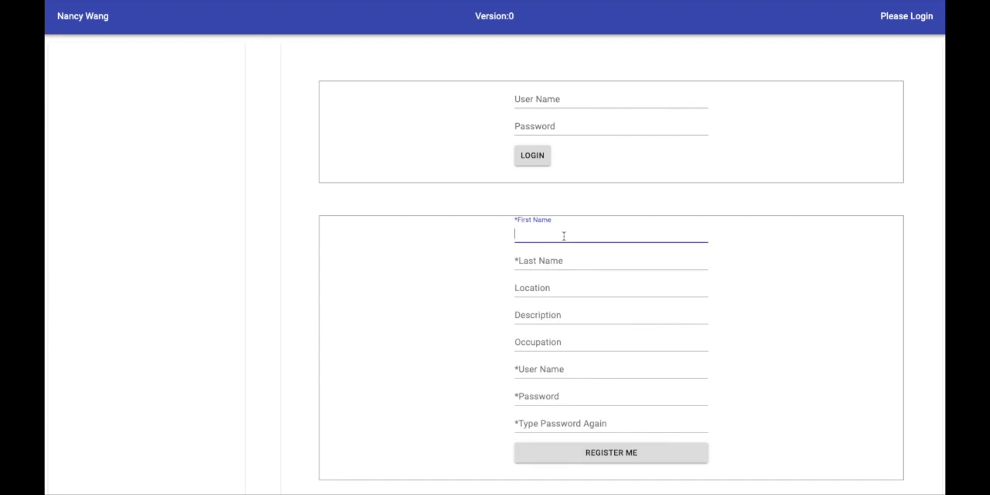
Step: Register new user Jon Smith, a Stanford student, and land on his profile details
text(Hi)
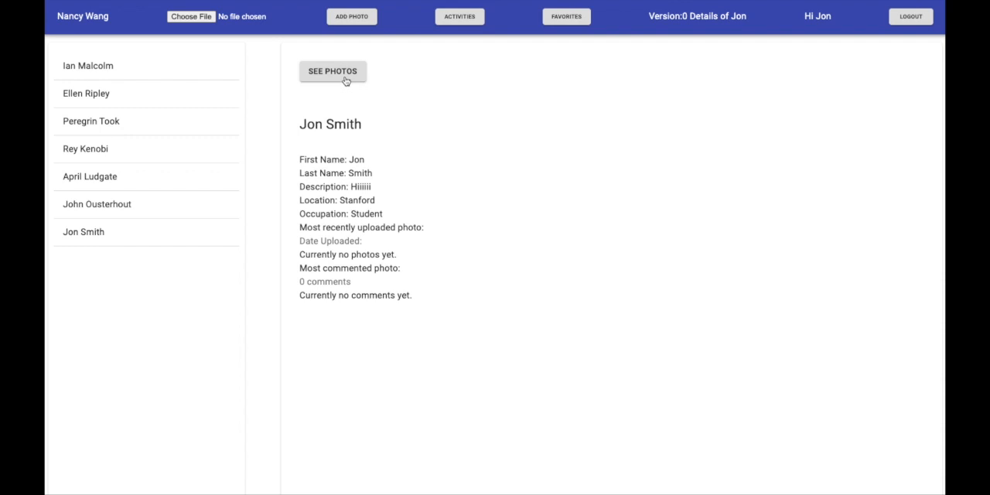
Step: Upload the coastal island screenshot so it appears as Jon's first photo
click(332, 71)
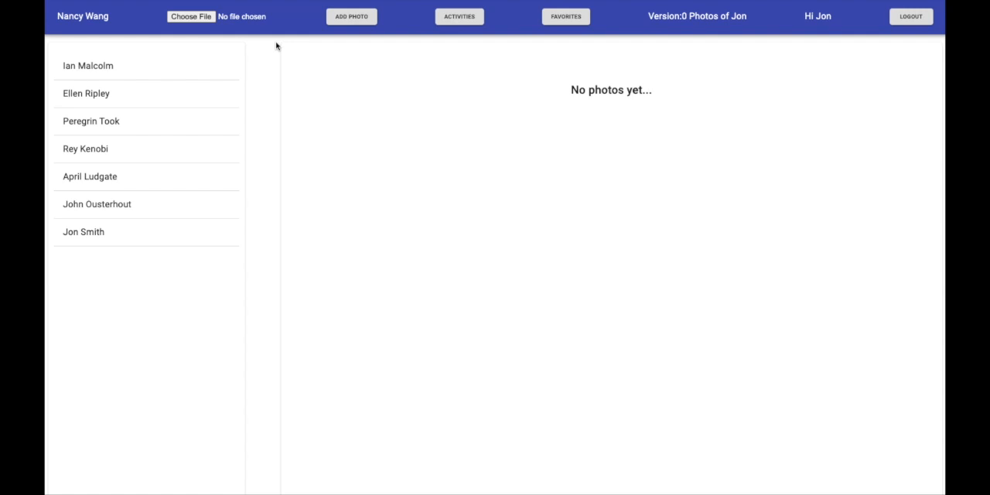
click(192, 16)
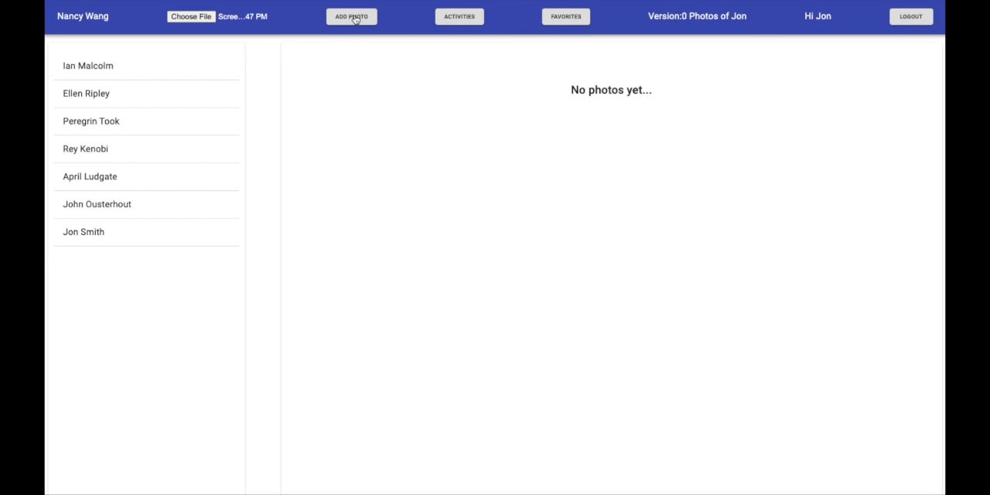
click(351, 16)
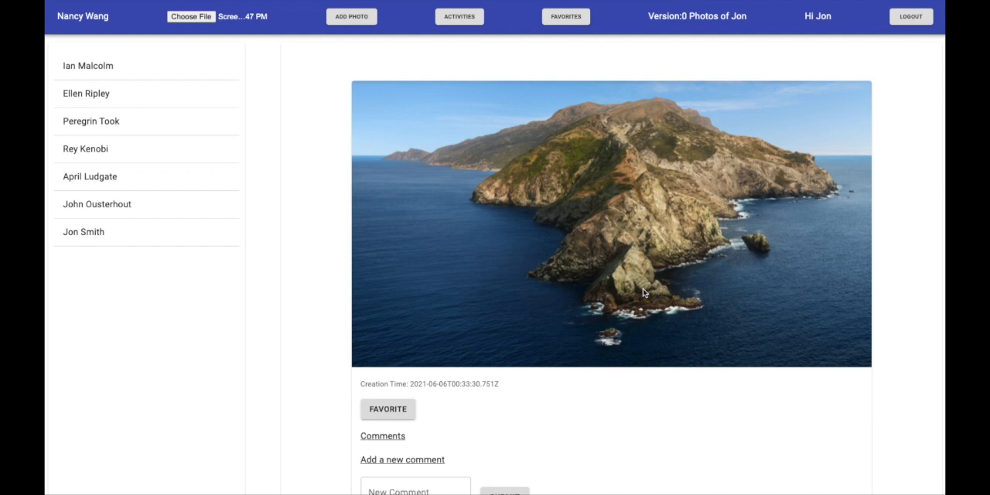
click(85, 93)
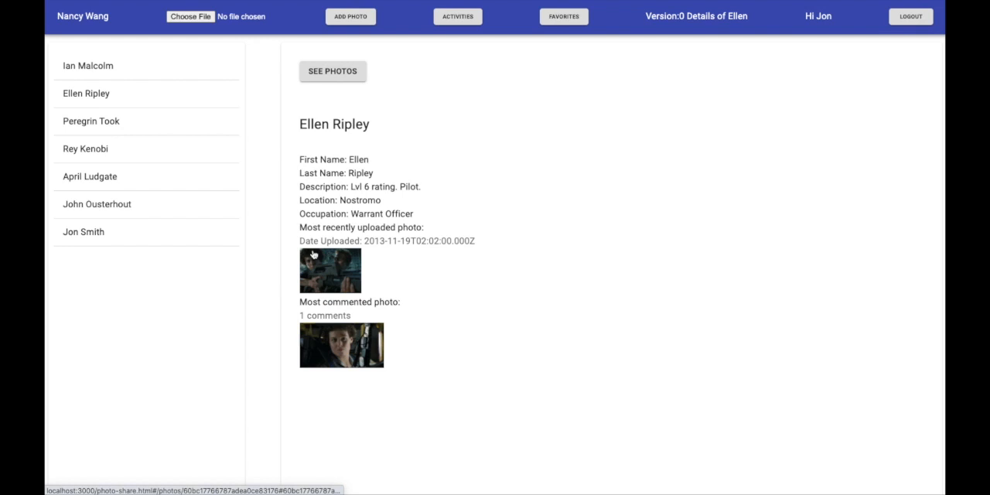
click(331, 270)
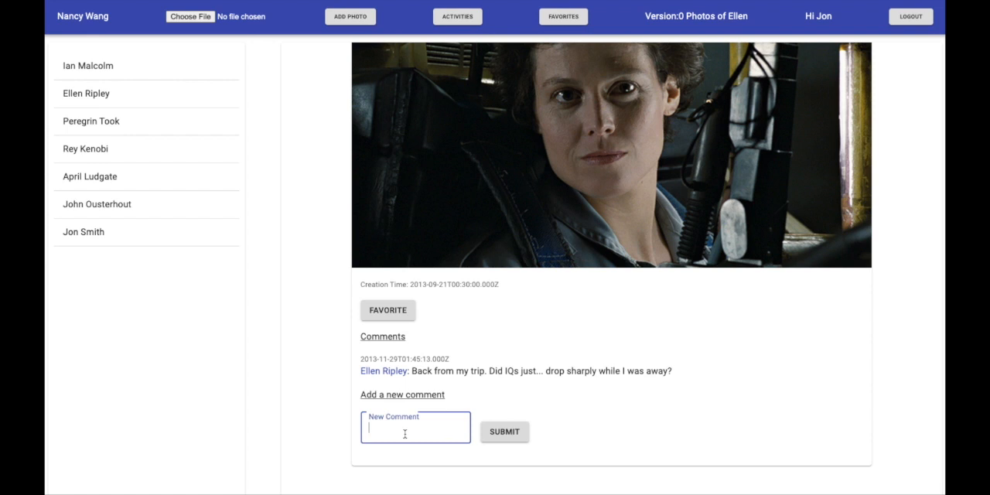
click(84, 232)
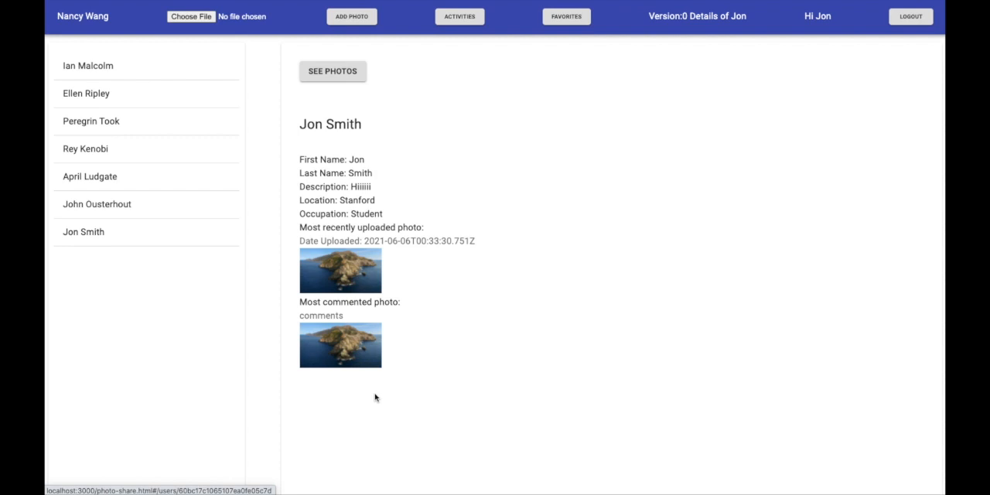
click(457, 16)
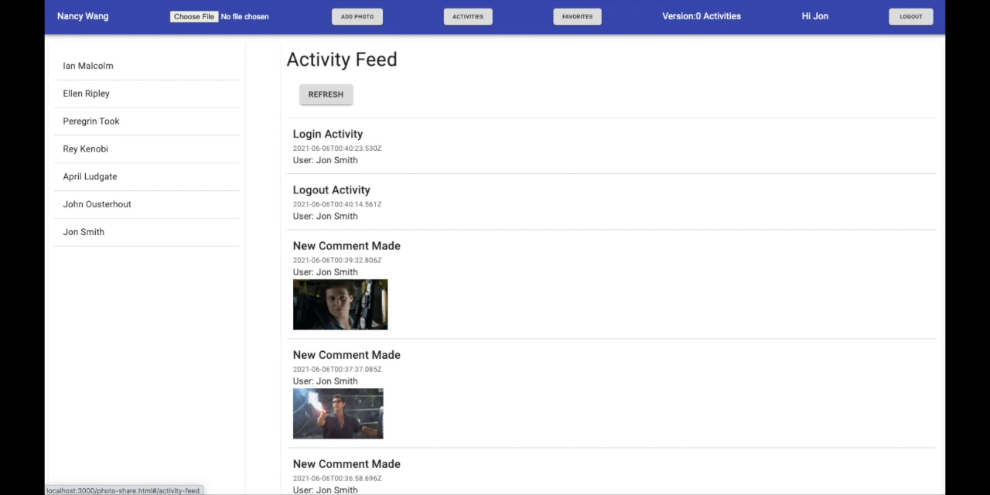
click(87, 93)
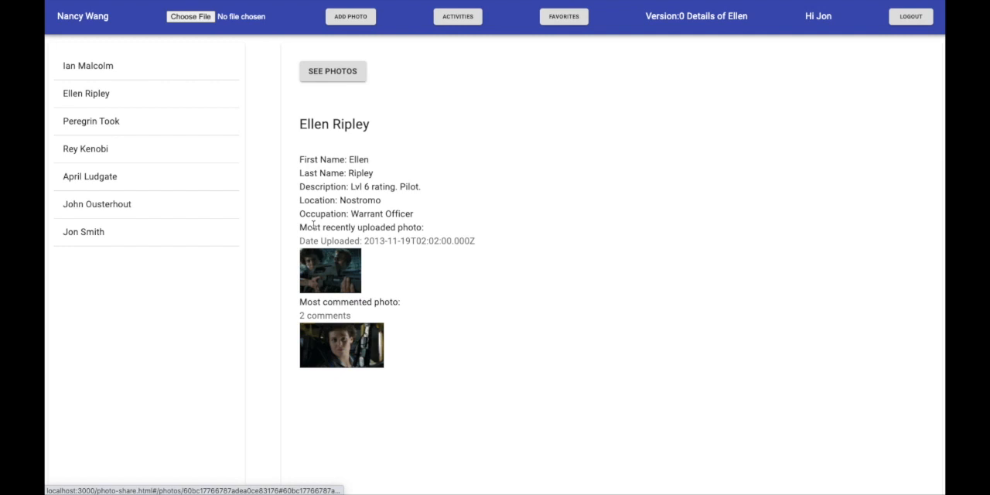
Step: Favorite Ellen's most commented rifle photo and view it on the Favorite Photos page
click(331, 71)
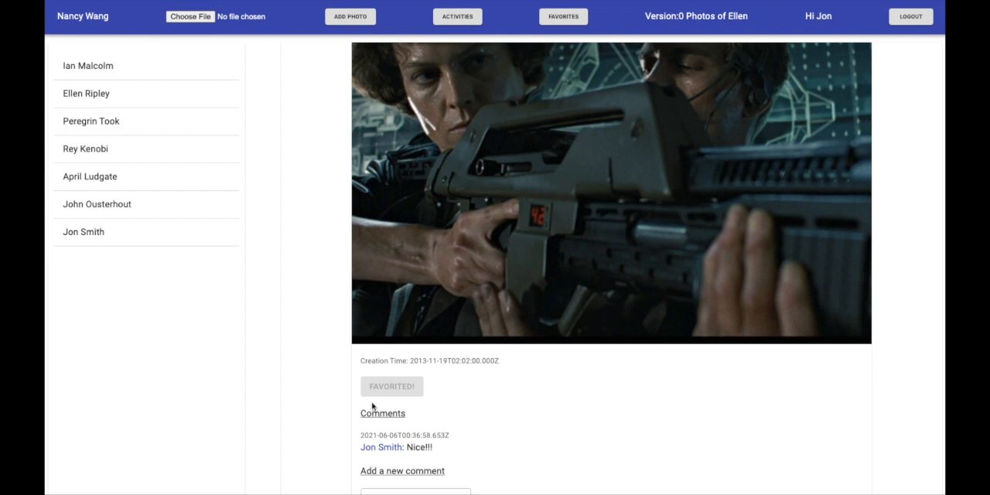
click(563, 15)
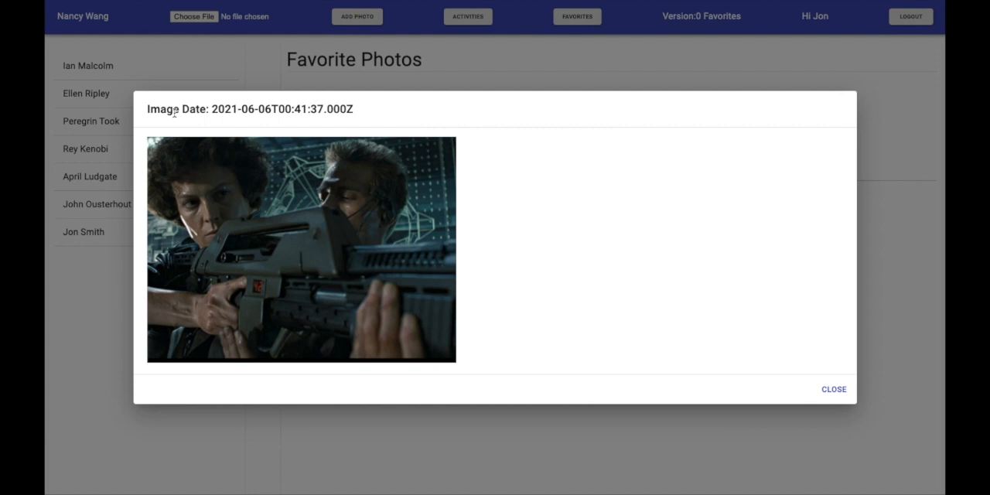
click(834, 390)
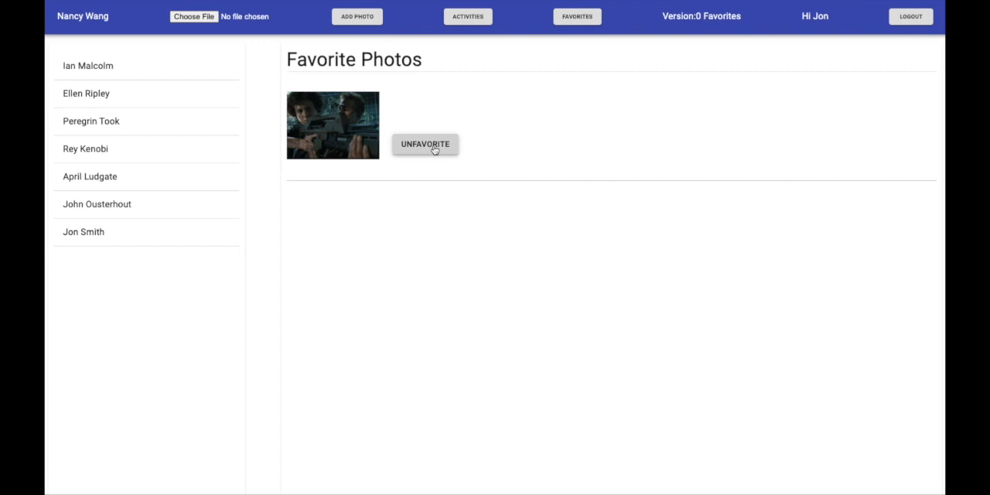